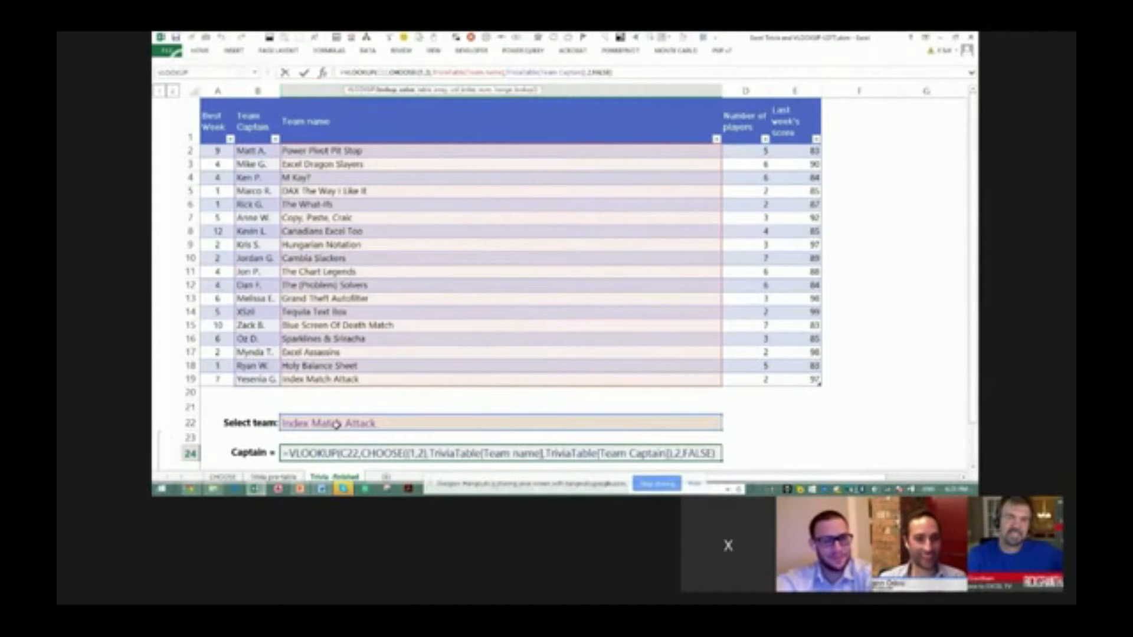
pyautogui.moveTo(345, 439)
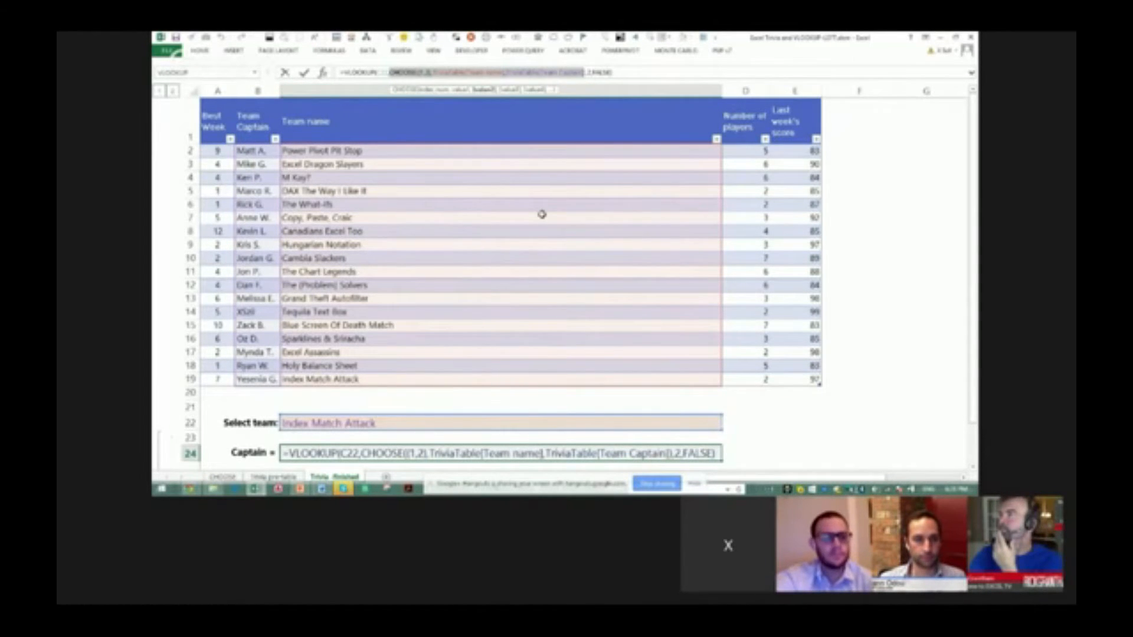
pyautogui.moveTo(393, 251)
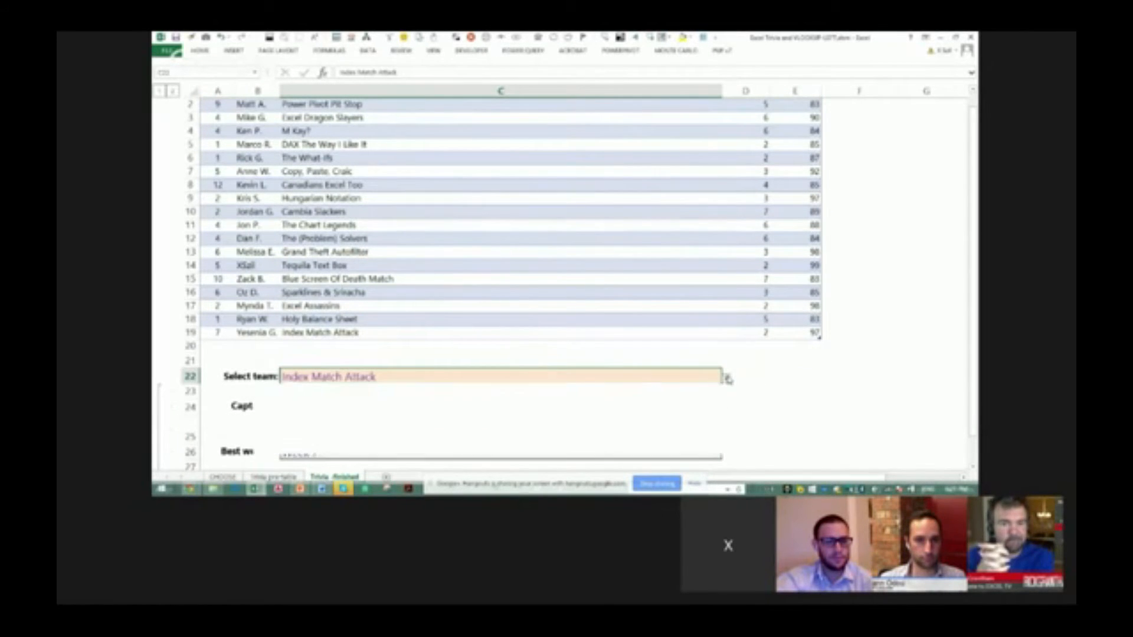
# Step: Pick Sparklines & Sriracha from the C22 team dropdown, returning Captain Oz D. and Week 6
pyautogui.click(725, 377)
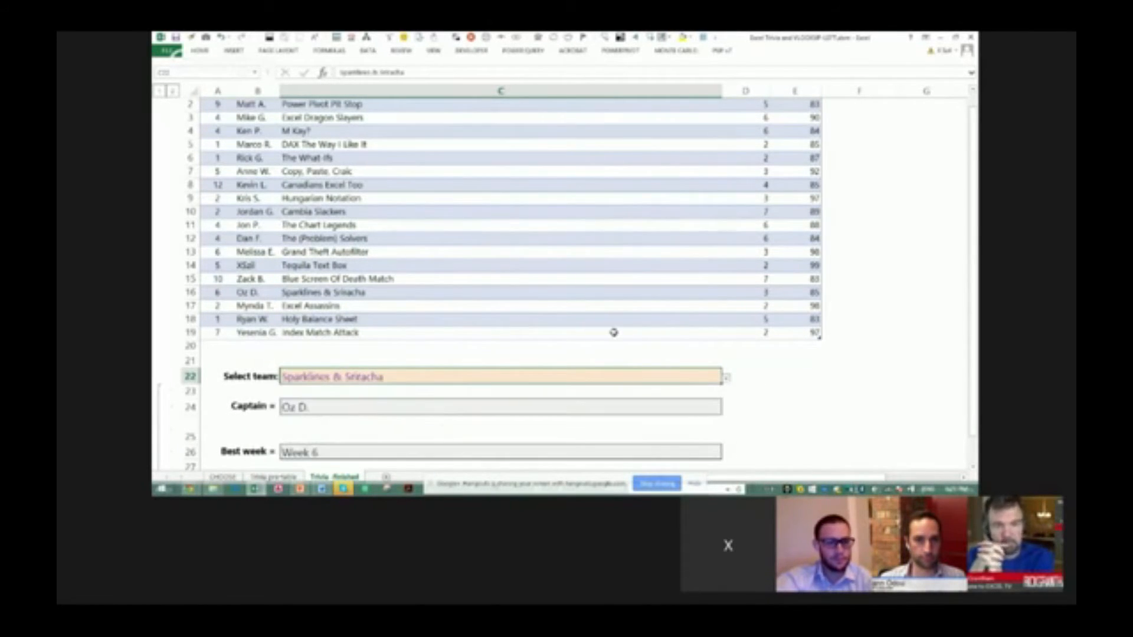